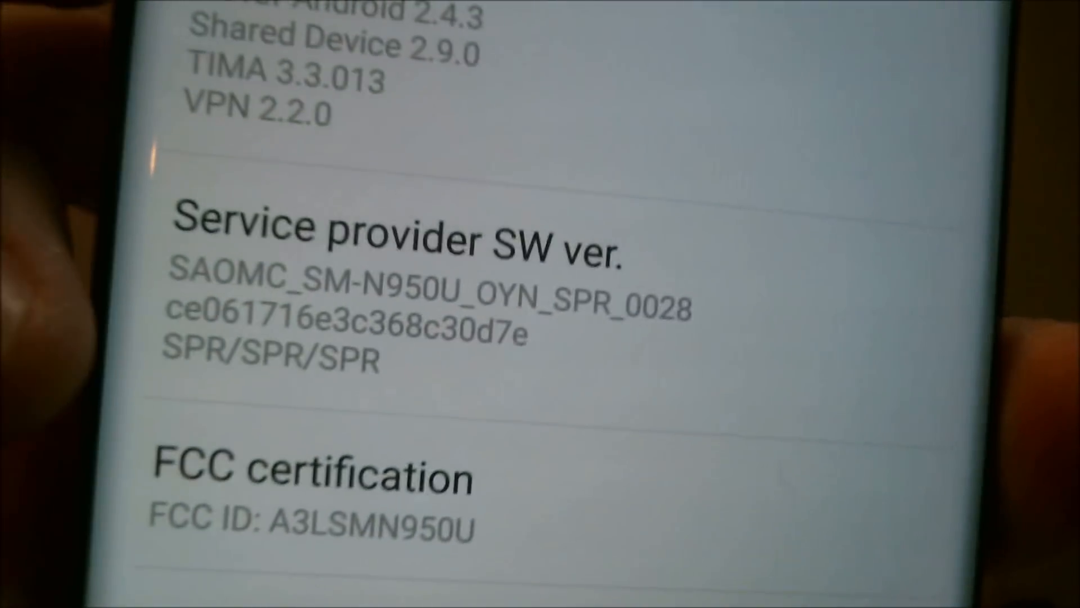
pyautogui.scroll(3)
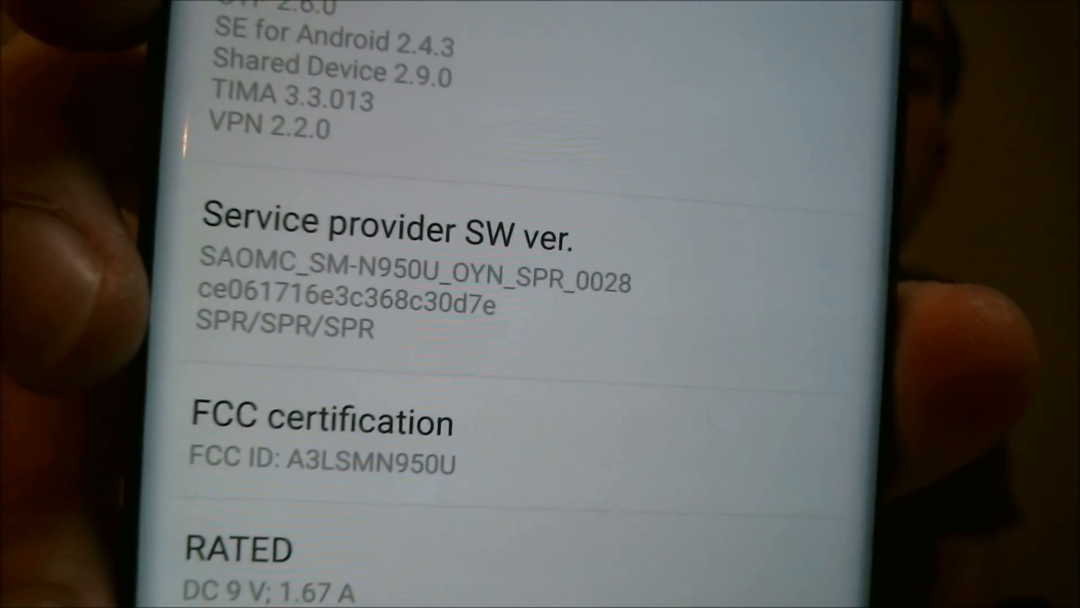